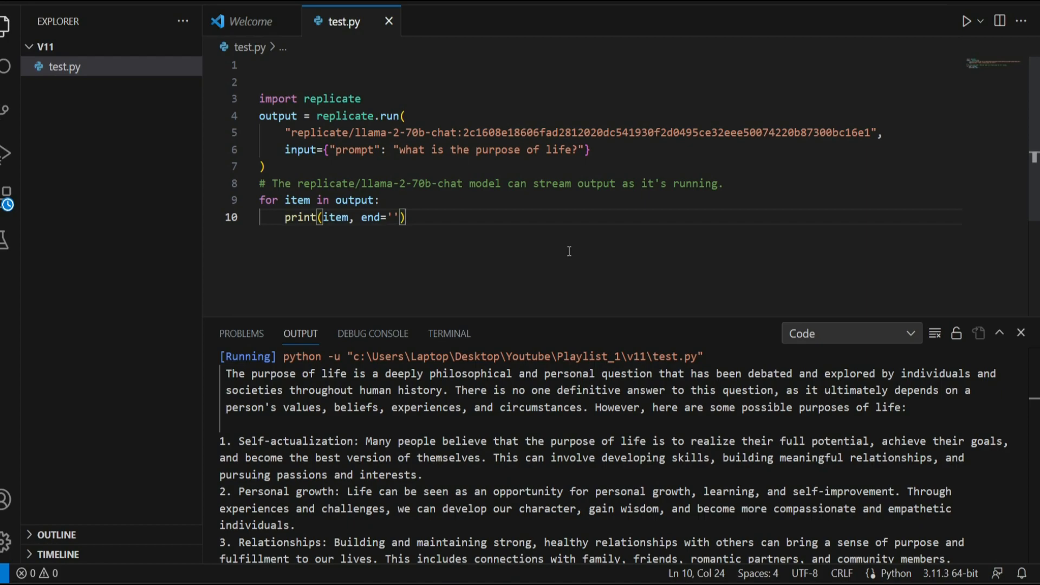
mouse_move(582, 251)
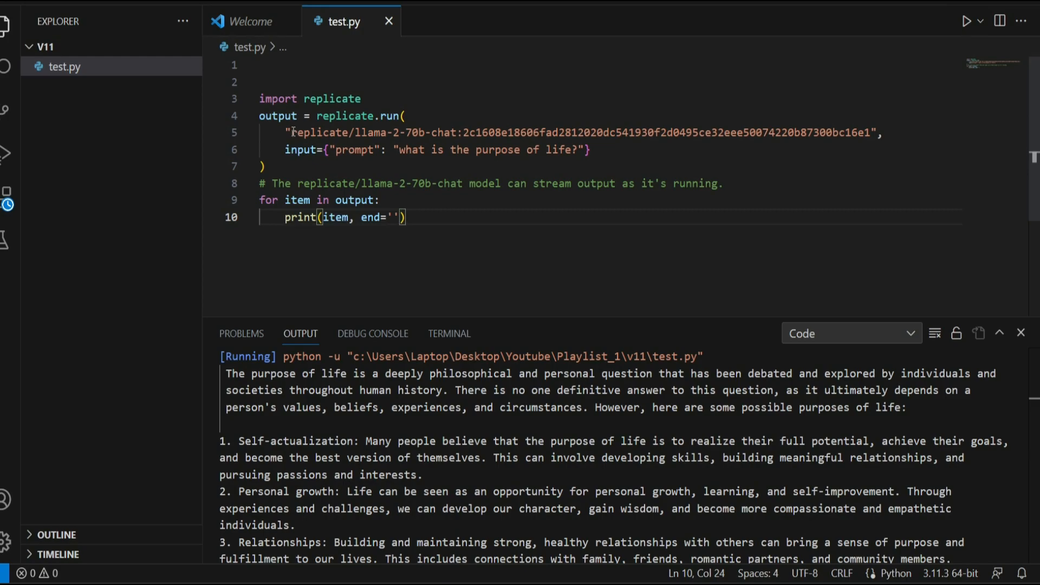
- Highlight the replicate import, then copy Replicate's Default API token
double_click(332, 98)
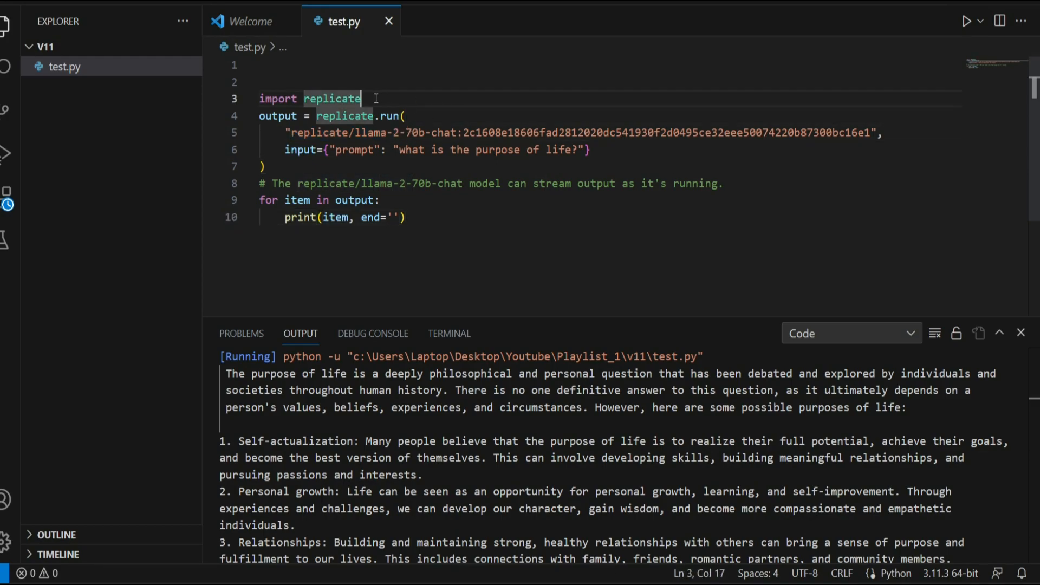
double_click(332, 98)
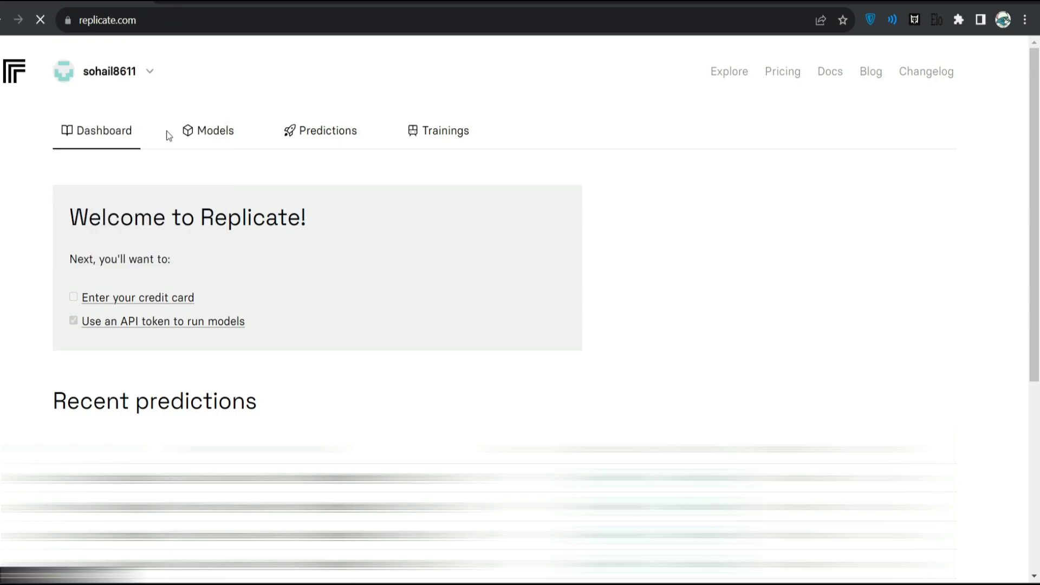
left_click(162, 321)
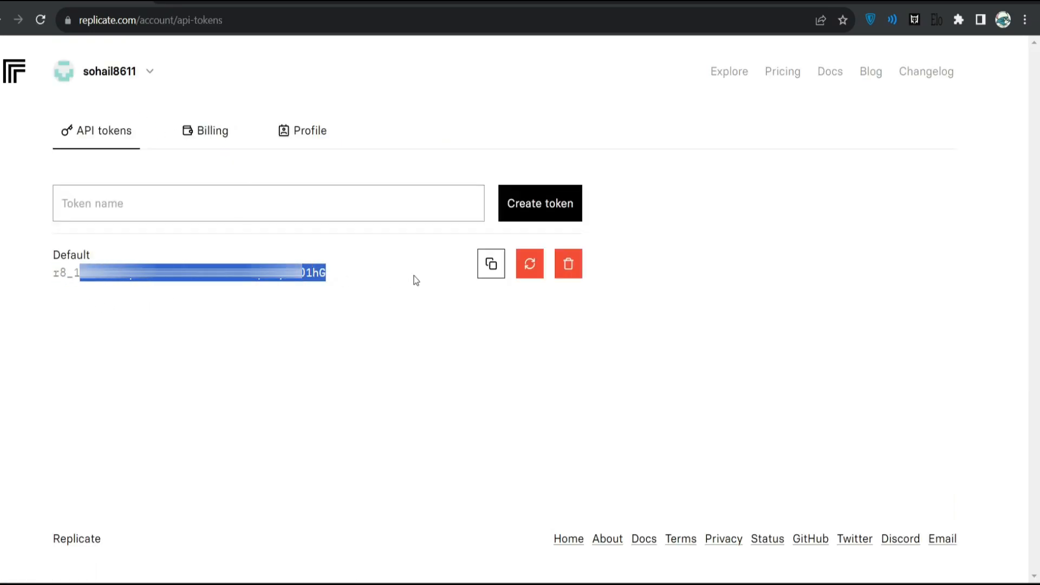
left_click(490, 264)
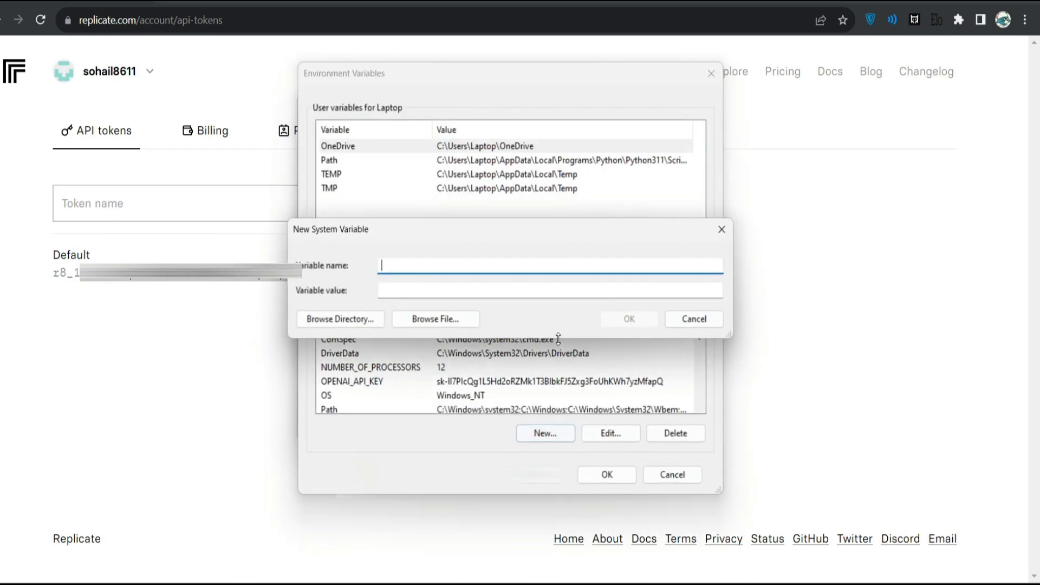
- Create system variable REPLICATE_API_TOKEN with the pasted token and close the dialogs
type("REPLICATE_API")
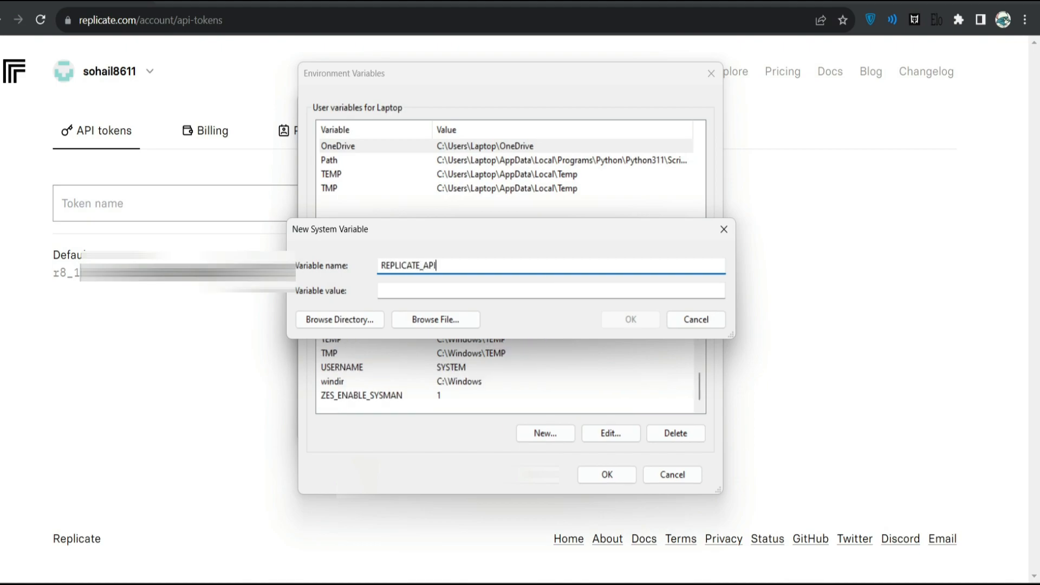
type("_TOEKN")
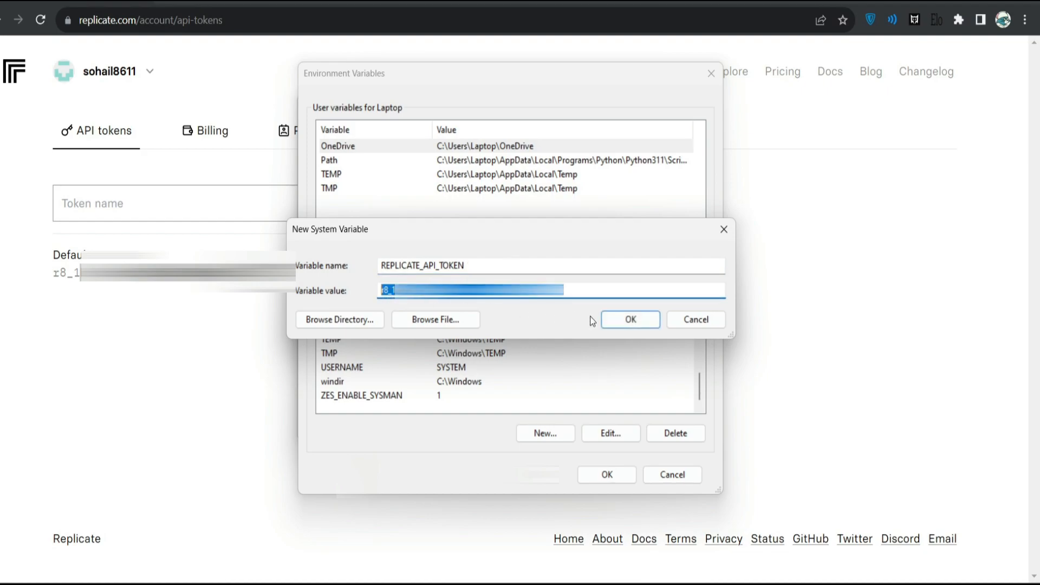
left_click(629, 319)
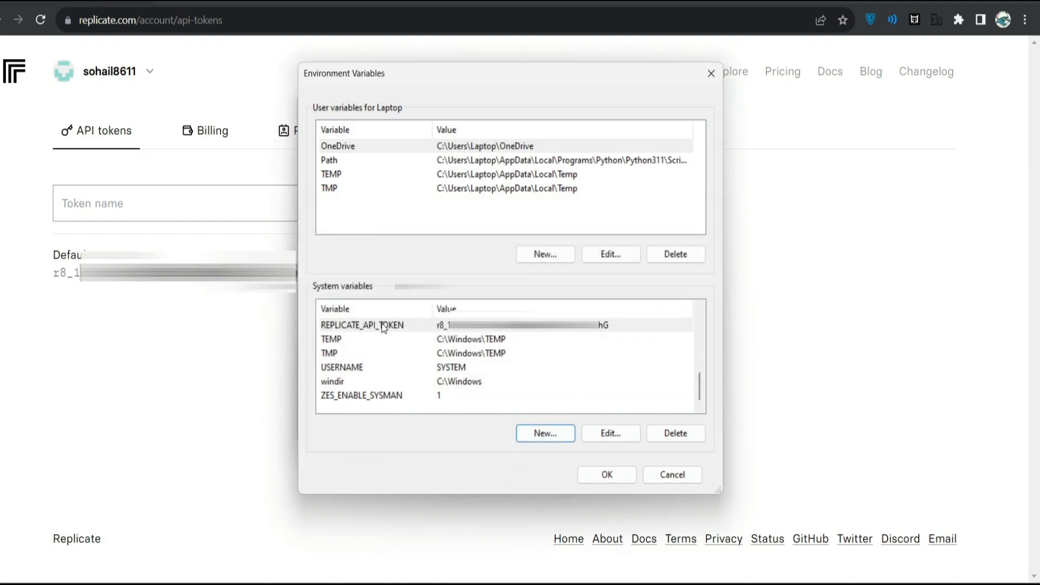
left_click(362, 325)
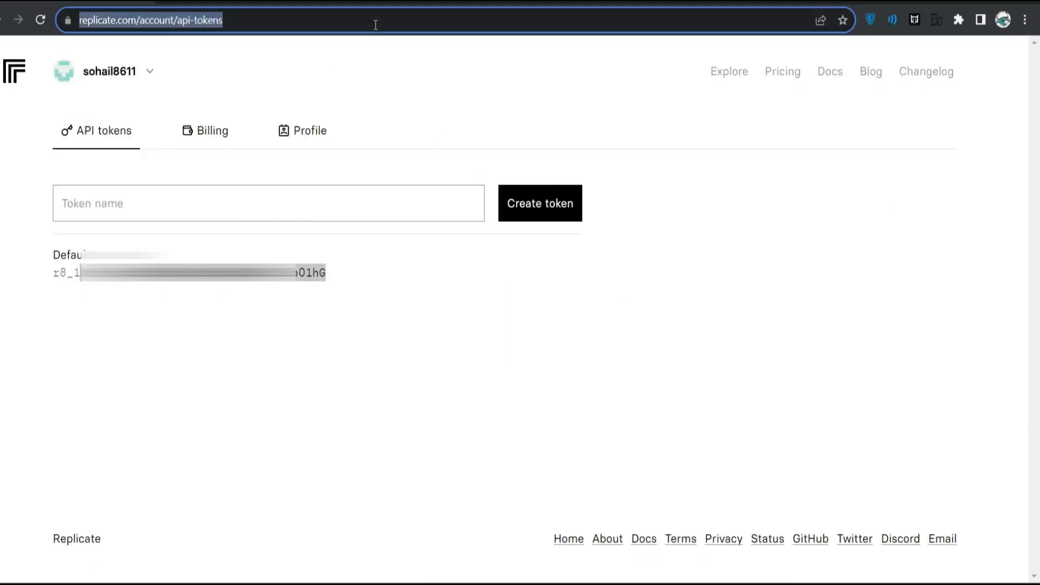
- Open the 'Run Llama 2 with an API' blog post and copy its Python example
left_click(871, 71)
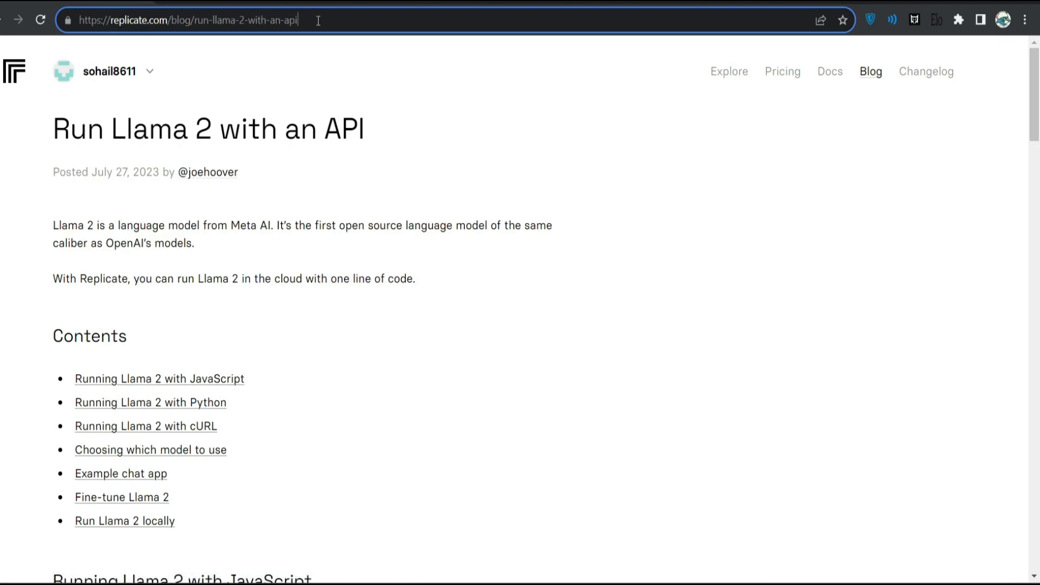
scroll("down", 3)
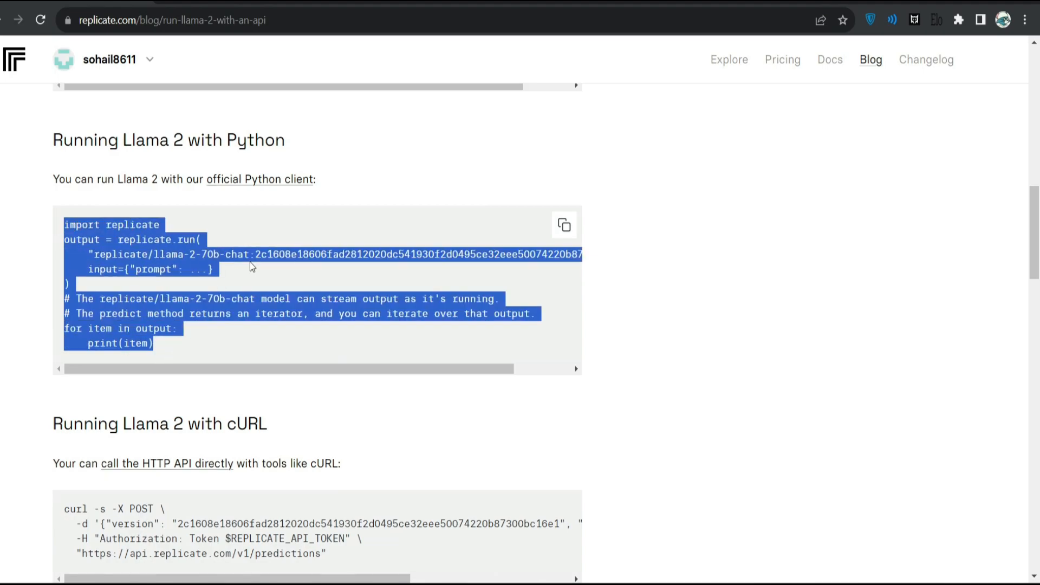
left_click(252, 265)
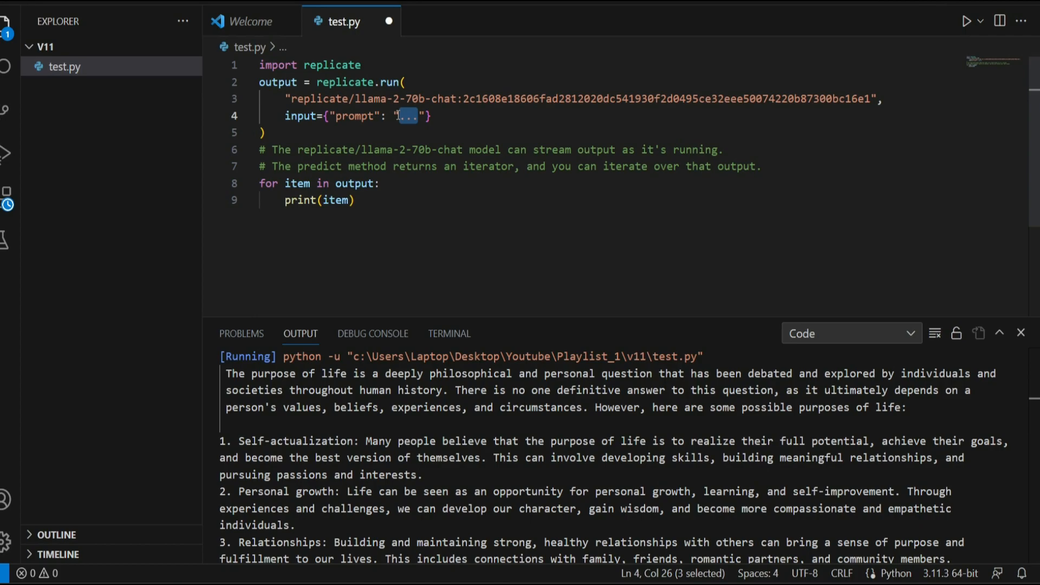
- Type the prompt 'hi there, what is the purpose of life?' into test.py
type("hi there, w")
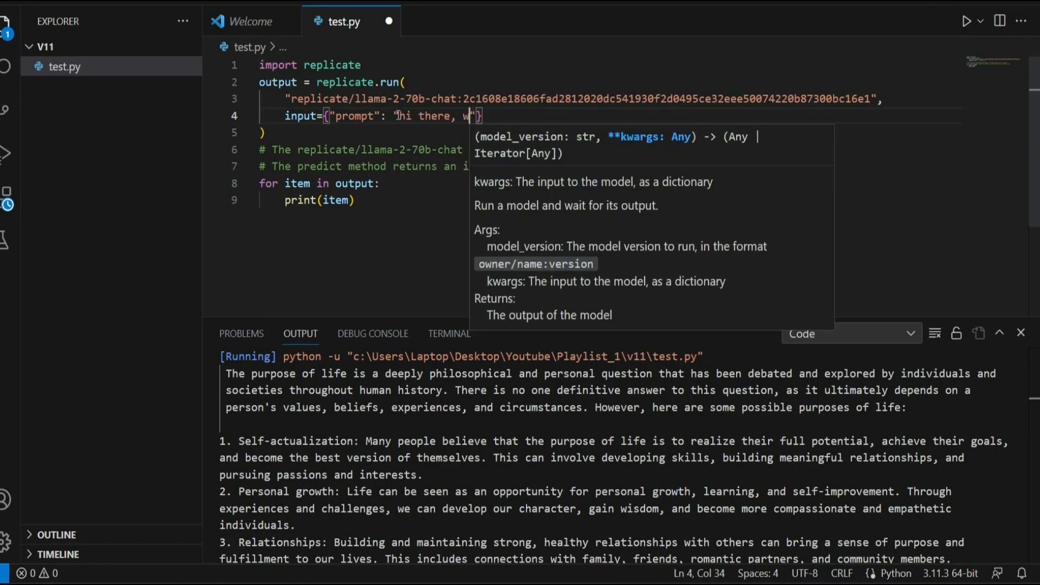
type("hat is the purpose of life?")
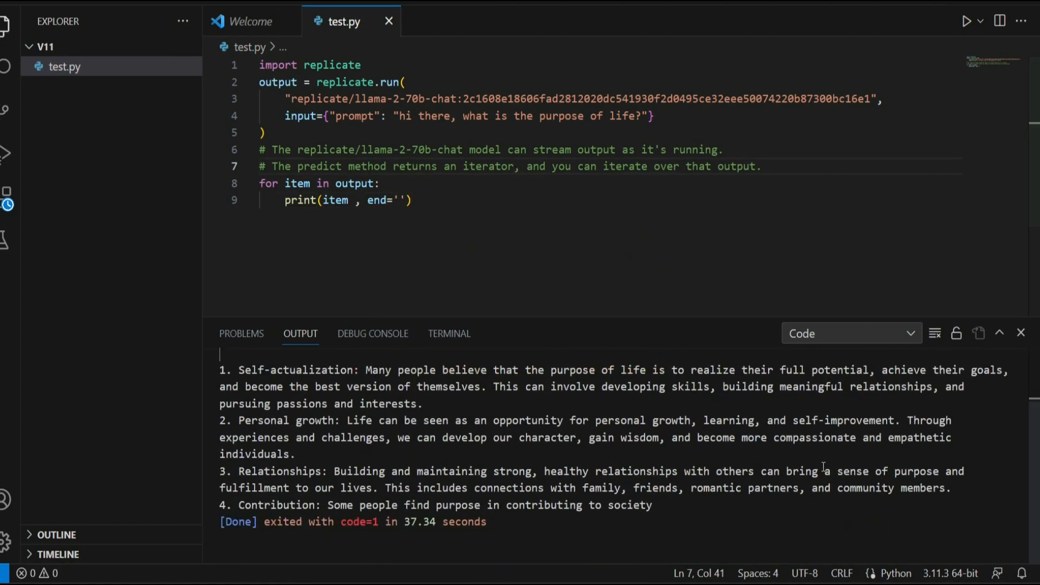
- Clear the Output panel, rerun test.py, and select the llama-2-70b-chat model name
left_click(968, 21)
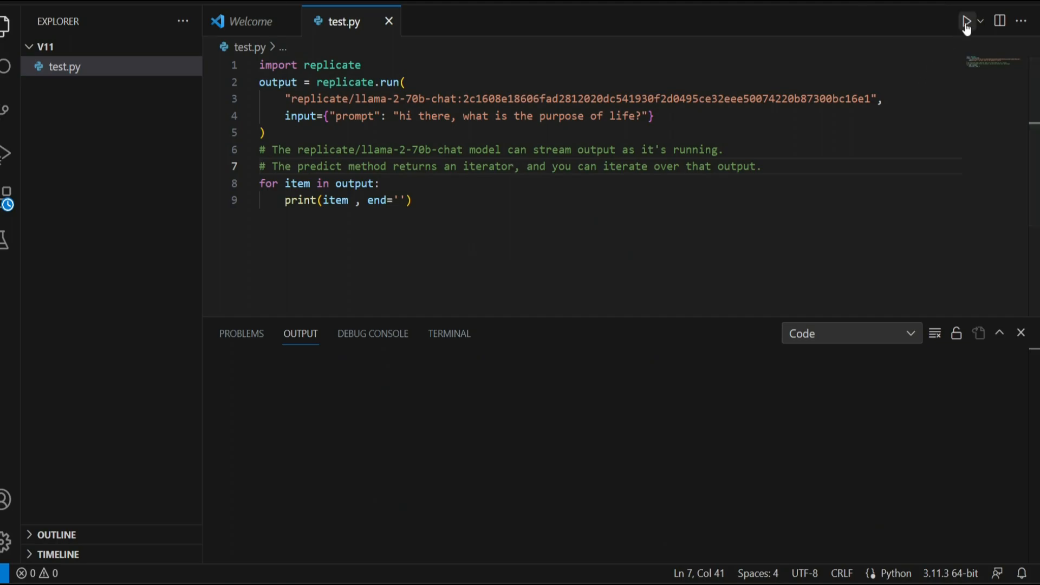
left_click(966, 22)
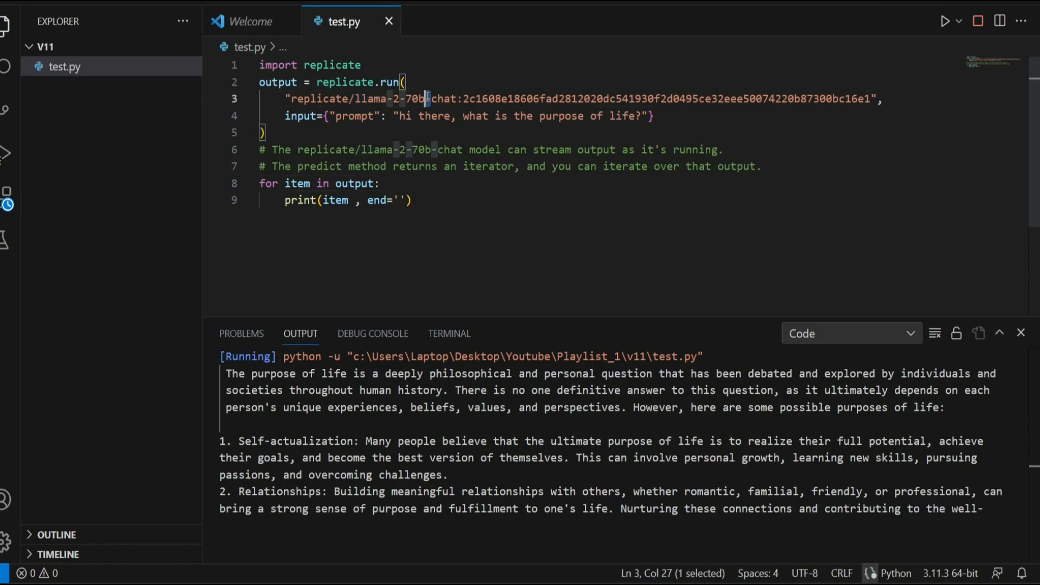
double_click(401, 98)
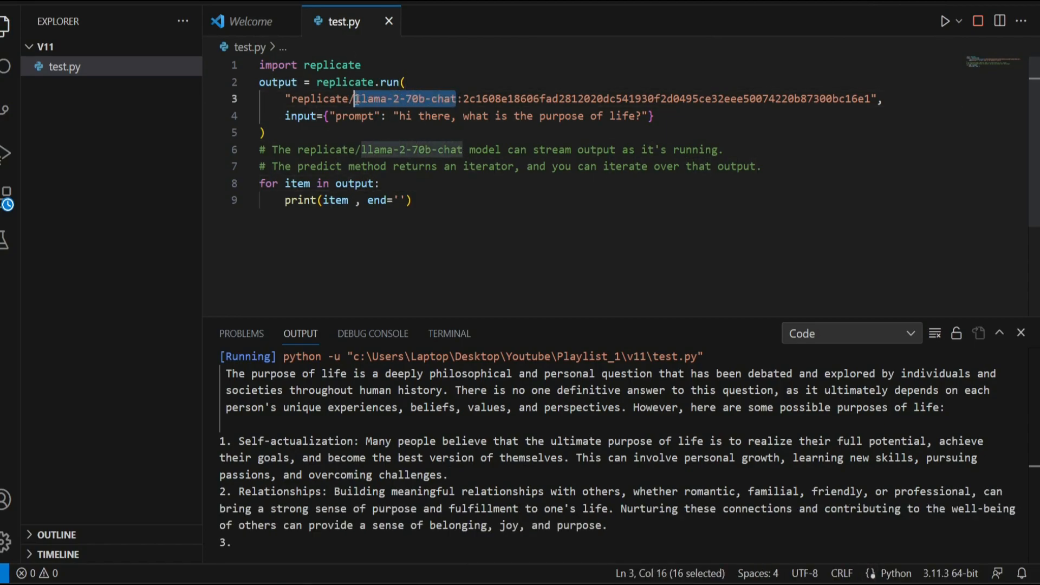